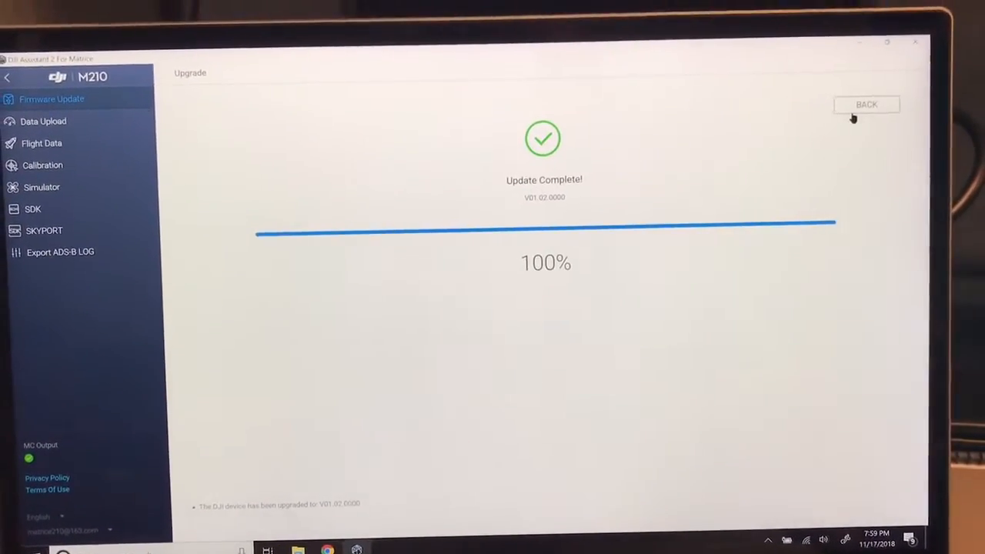
# Leave the V01.02.0000 Update Complete screen and go back to the firmware list.
pyautogui.click(866, 104)
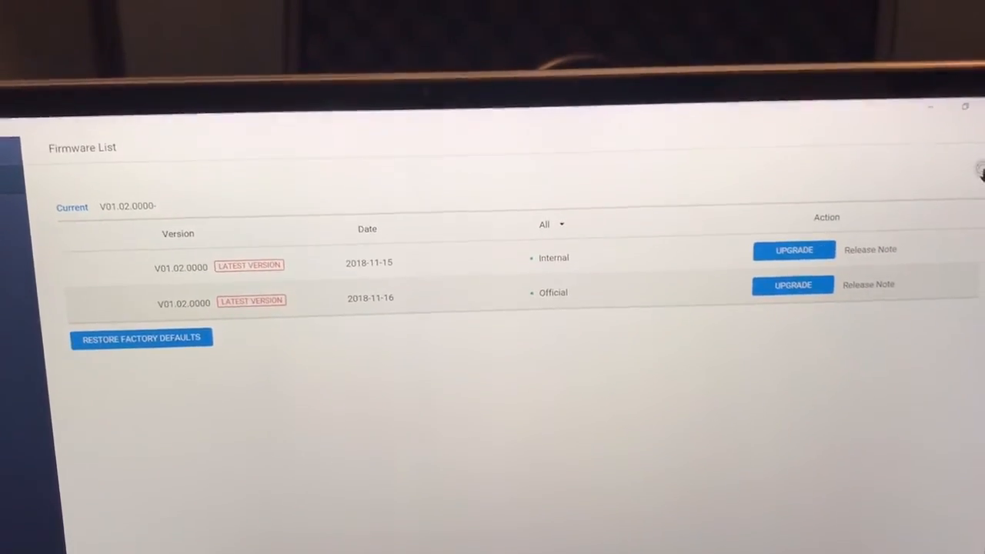
# Start the V01.02.0000 upgrade and confirm the firmware incompatibility warning.
pyautogui.click(793, 249)
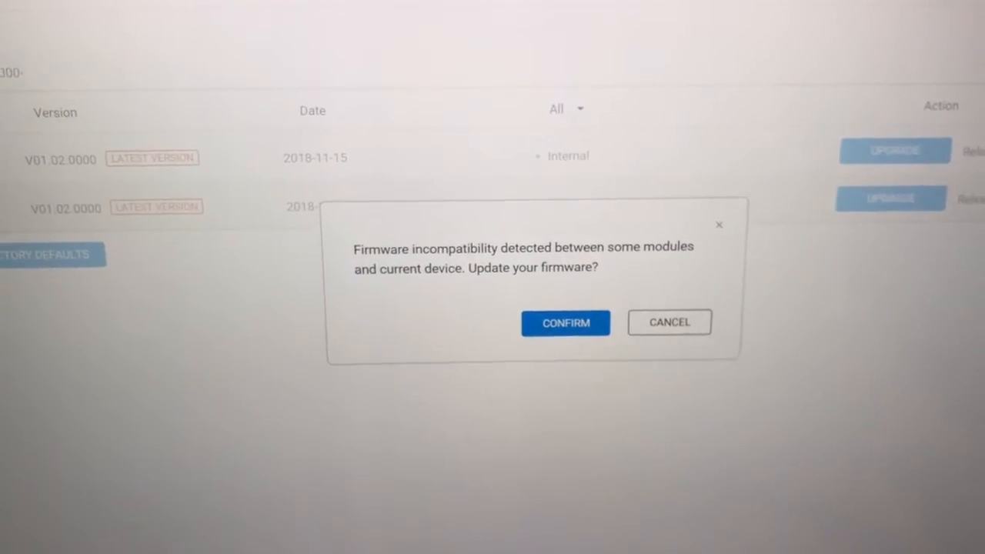
pyautogui.click(565, 323)
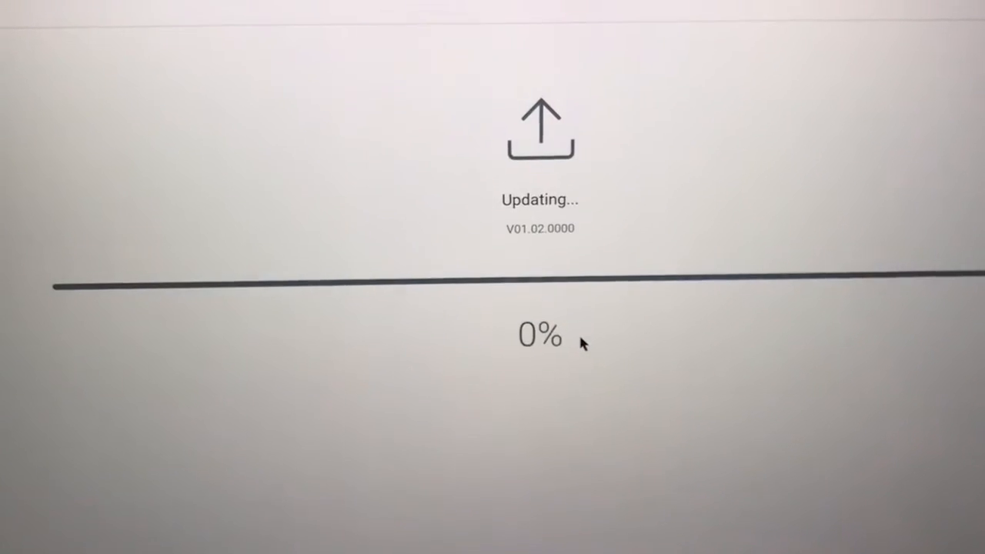